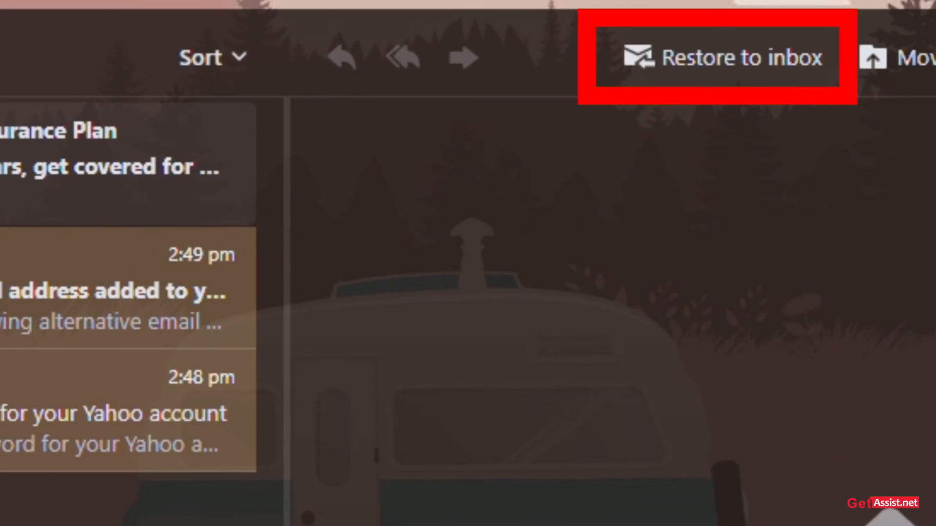
Restore the selected emails from Trash back to the inbox
{"action": "left_click", "coordinate": [725, 57]}
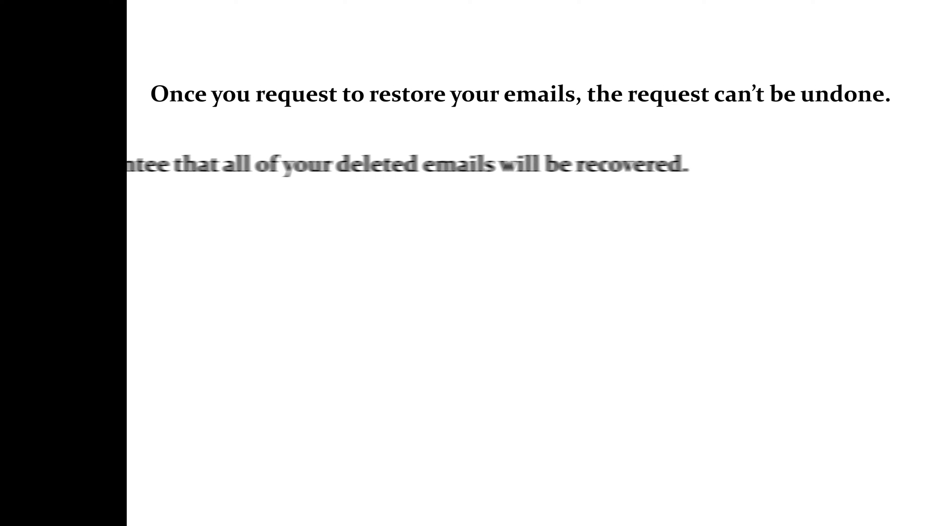
{"action": "scroll", "scroll_direction": "down", "scroll_amount": 3}
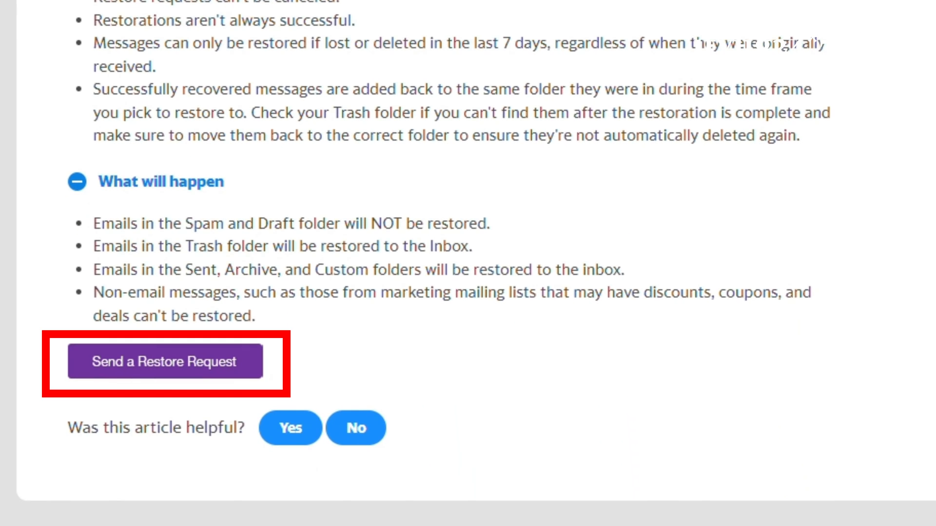
Start a restore request for deleted messages via 'Send a Restore Request'
{"action": "left_click", "coordinate": [165, 361]}
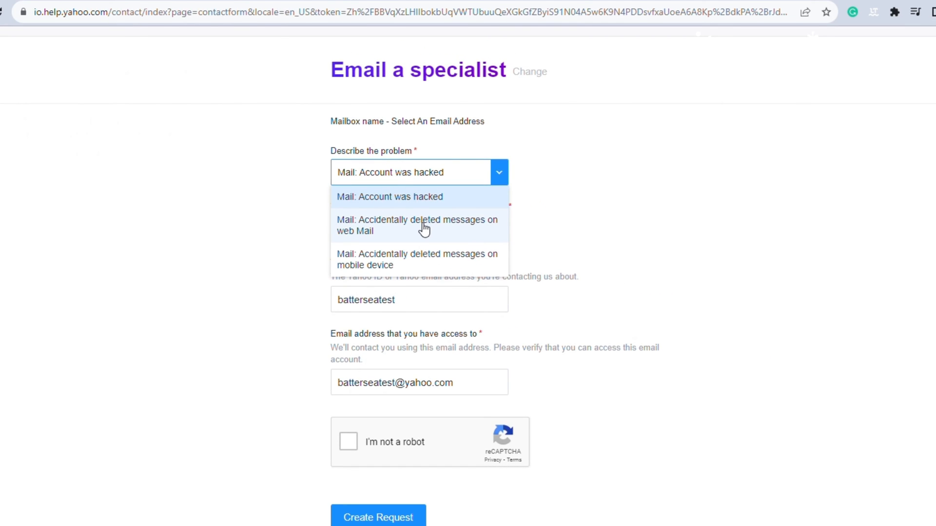
Report accidentally deleted web Mail messages last seen 7 days ago and create the request
{"action": "left_click", "coordinate": [418, 225]}
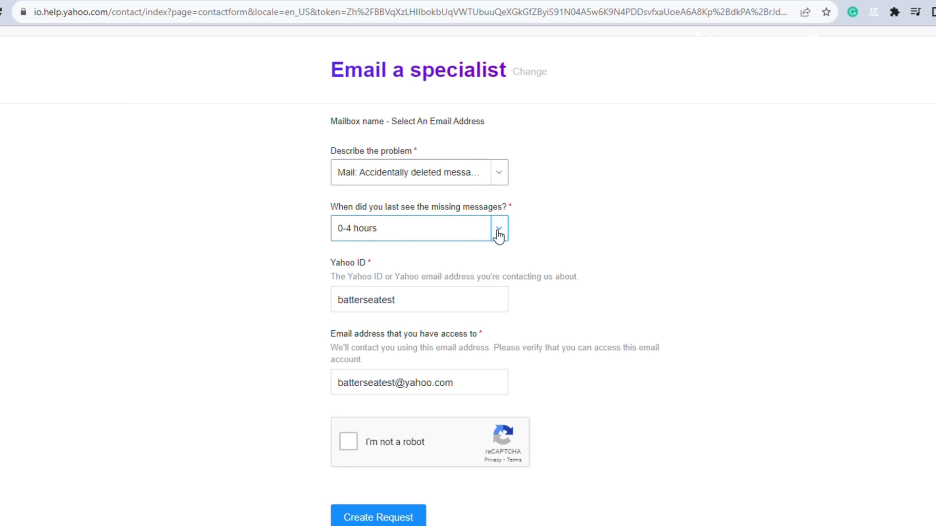
{"action": "left_click", "coordinate": [499, 228]}
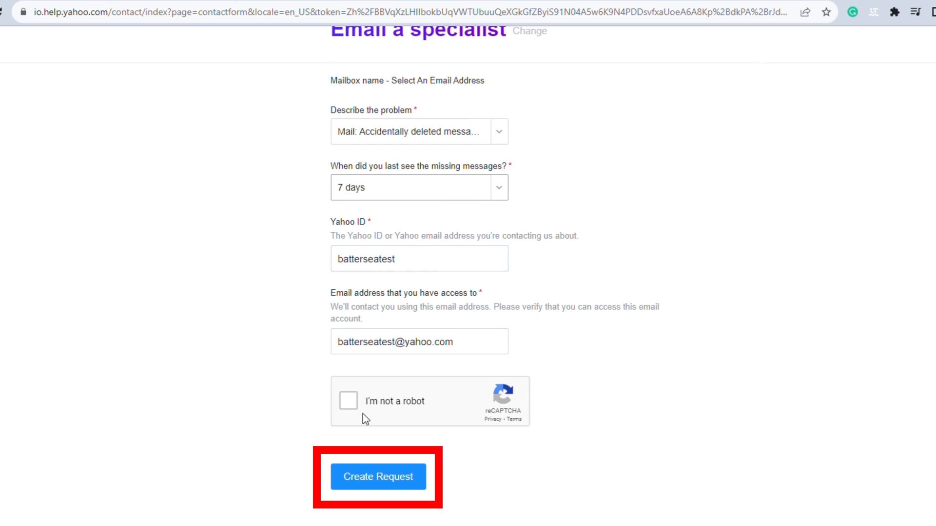
{"action": "left_click", "coordinate": [351, 401]}
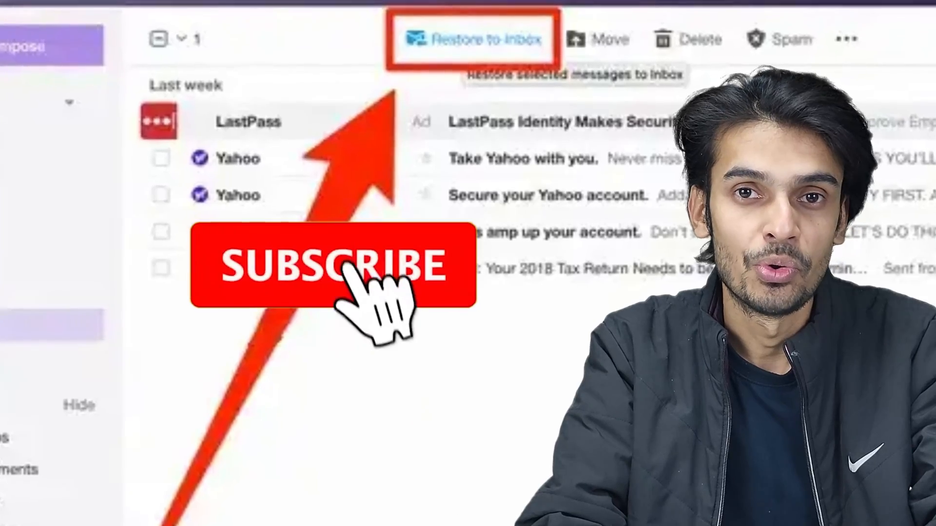
{"action": "left_click", "coordinate": [329, 280]}
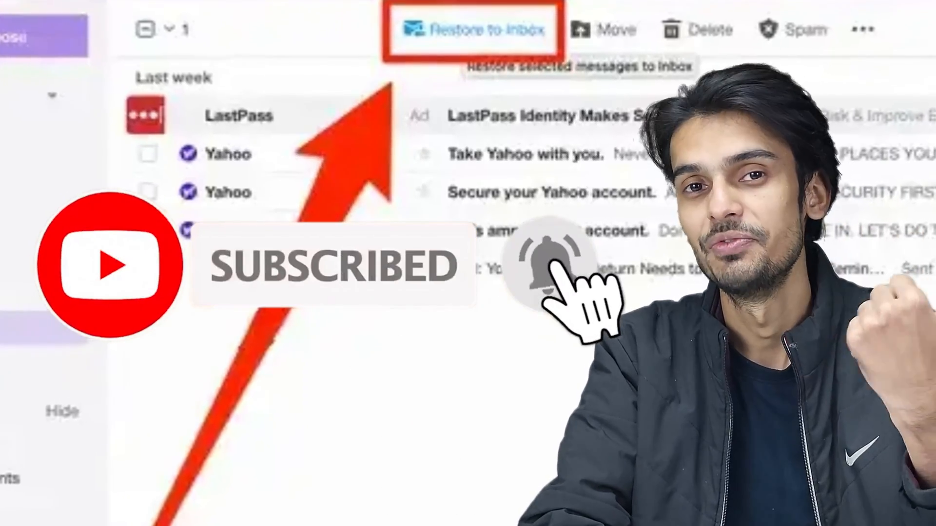